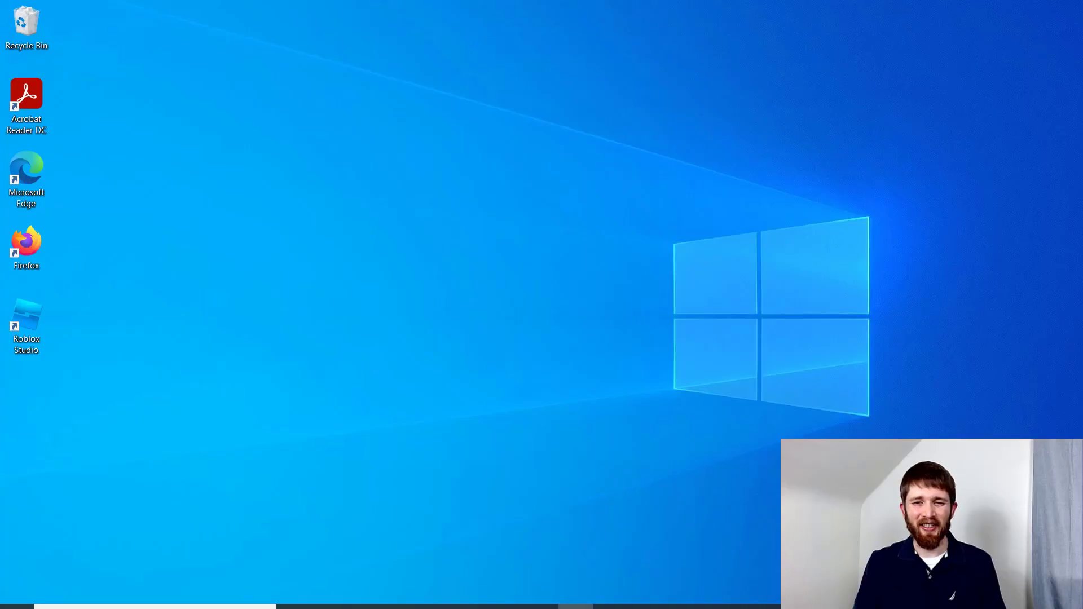
Launch Roblox Studio from its desktop shortcut, opening the Baseplate 2021 place.
{"action": "double_click", "coordinate": [26, 325]}
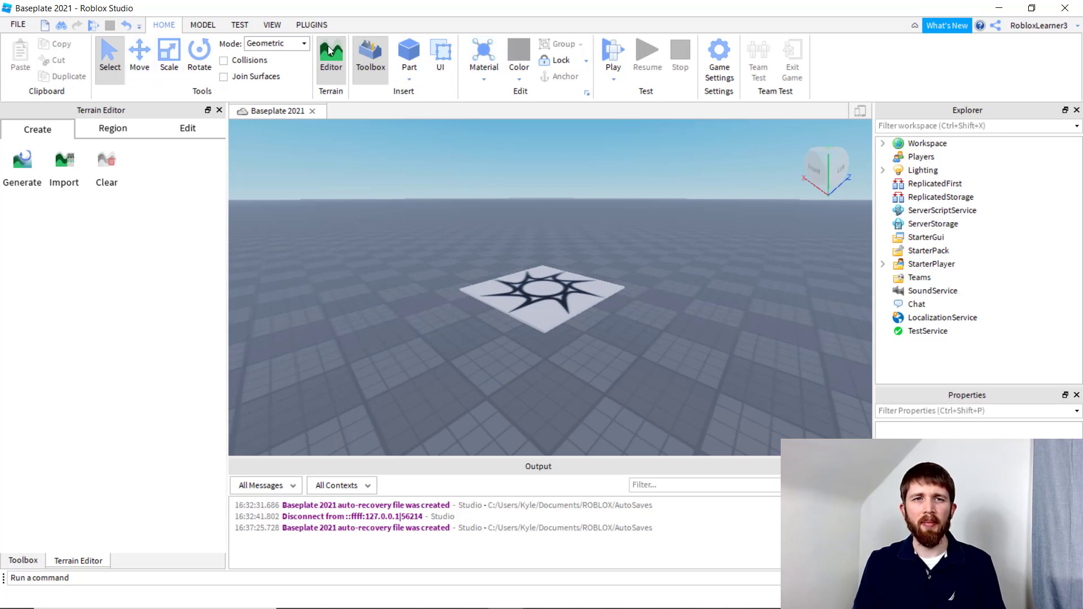
{"action": "mouse_move", "coordinate": [163, 27]}
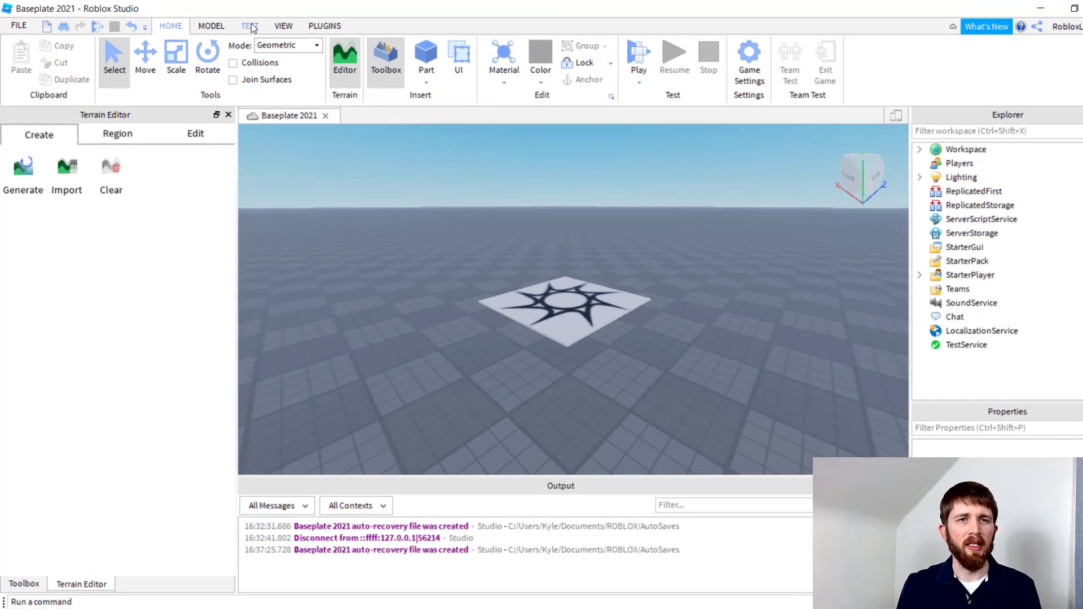
Show the Explorer and Properties panels from the VIEW ribbon.
{"action": "left_click", "coordinate": [283, 26]}
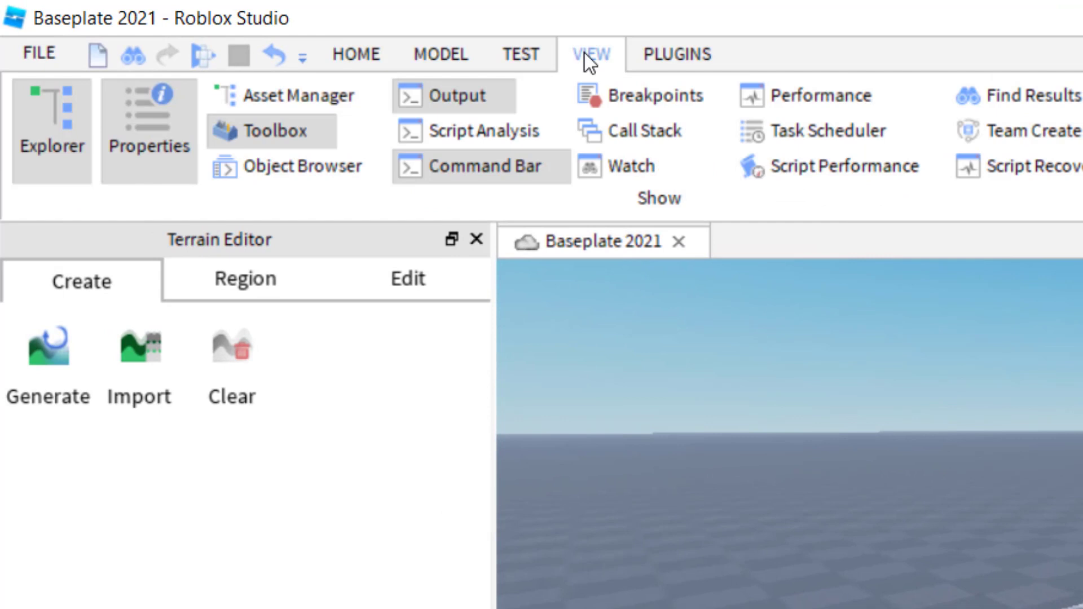
{"action": "mouse_move", "coordinate": [599, 66]}
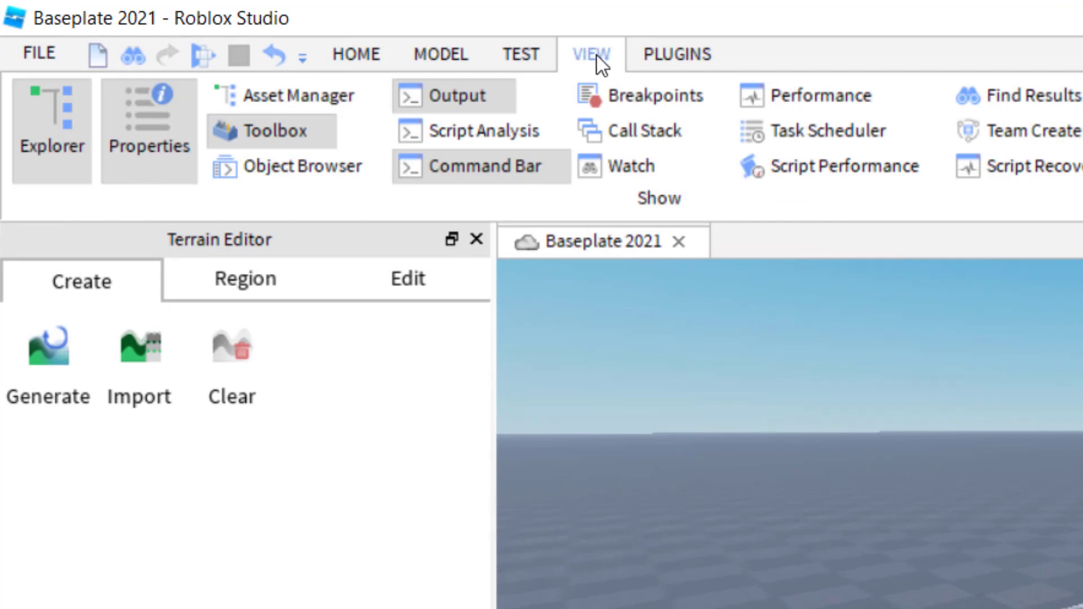
{"action": "mouse_move", "coordinate": [143, 147]}
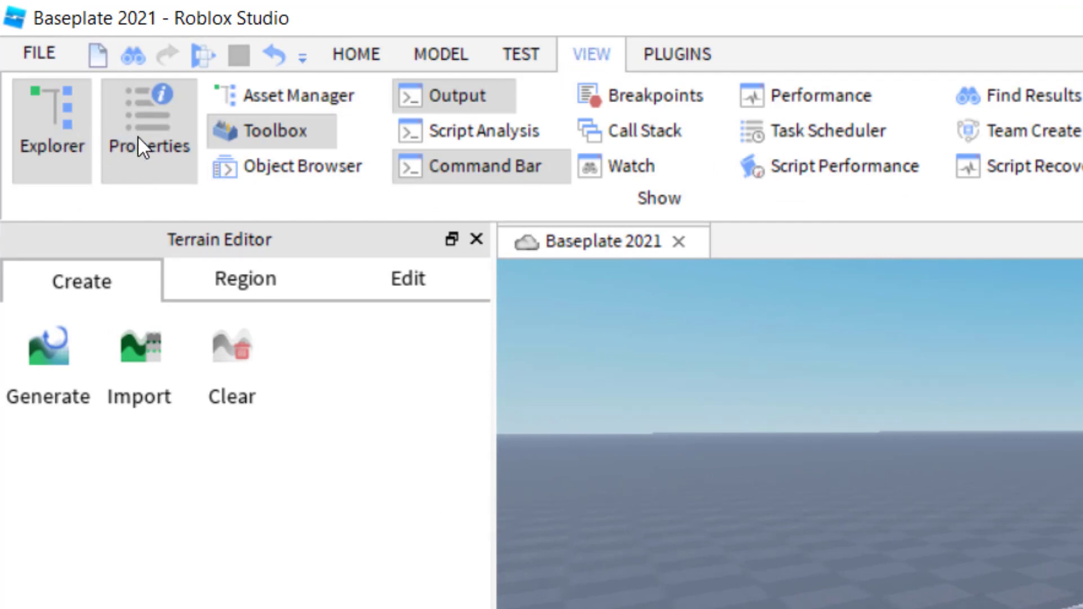
{"action": "mouse_move", "coordinate": [155, 112]}
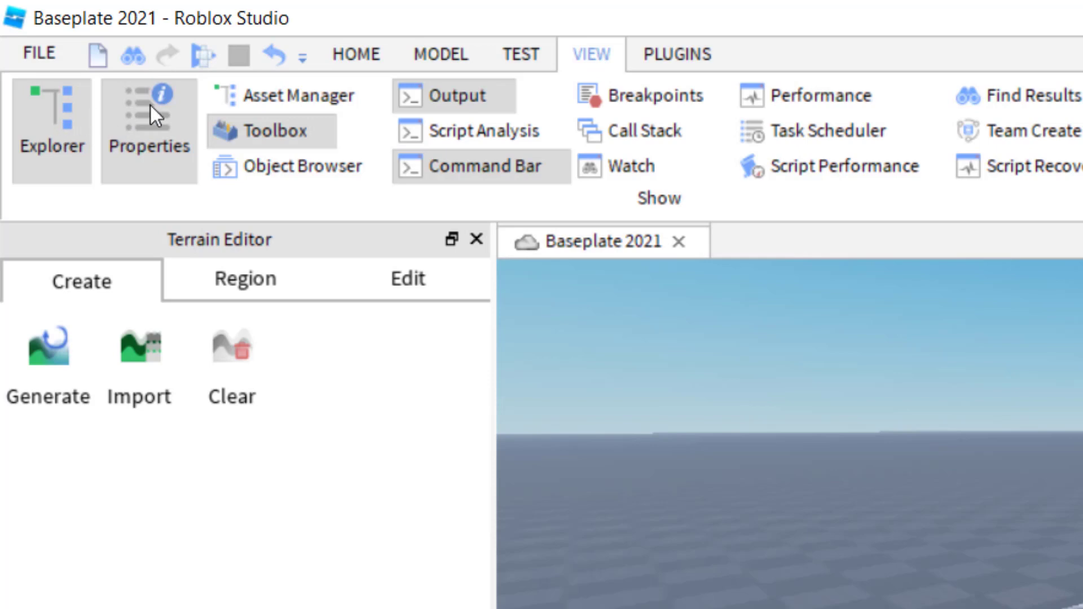
{"action": "mouse_move", "coordinate": [157, 142]}
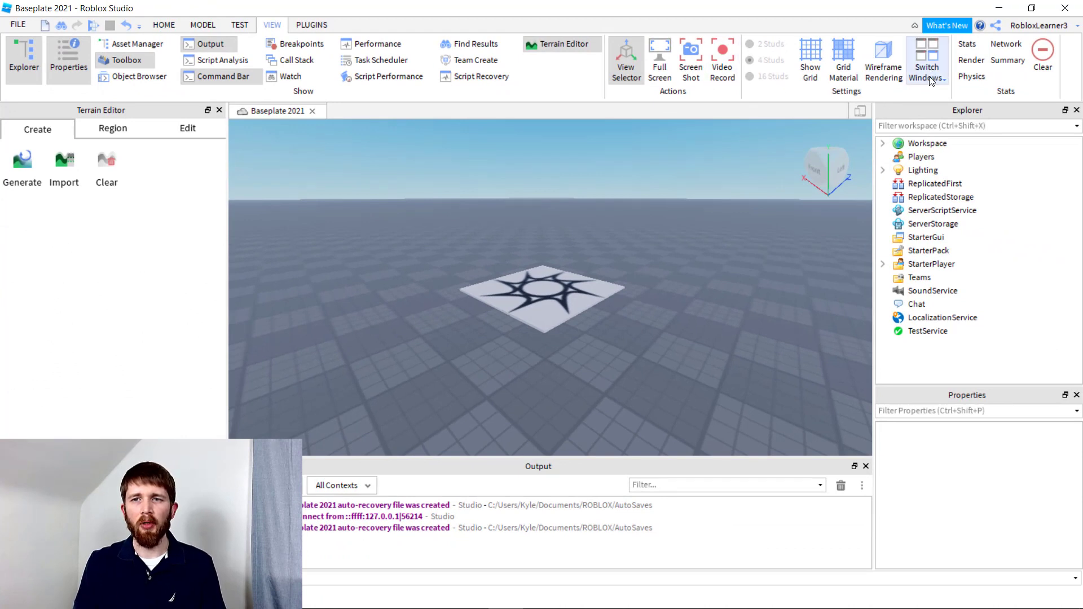
{"action": "left_click", "coordinate": [164, 25]}
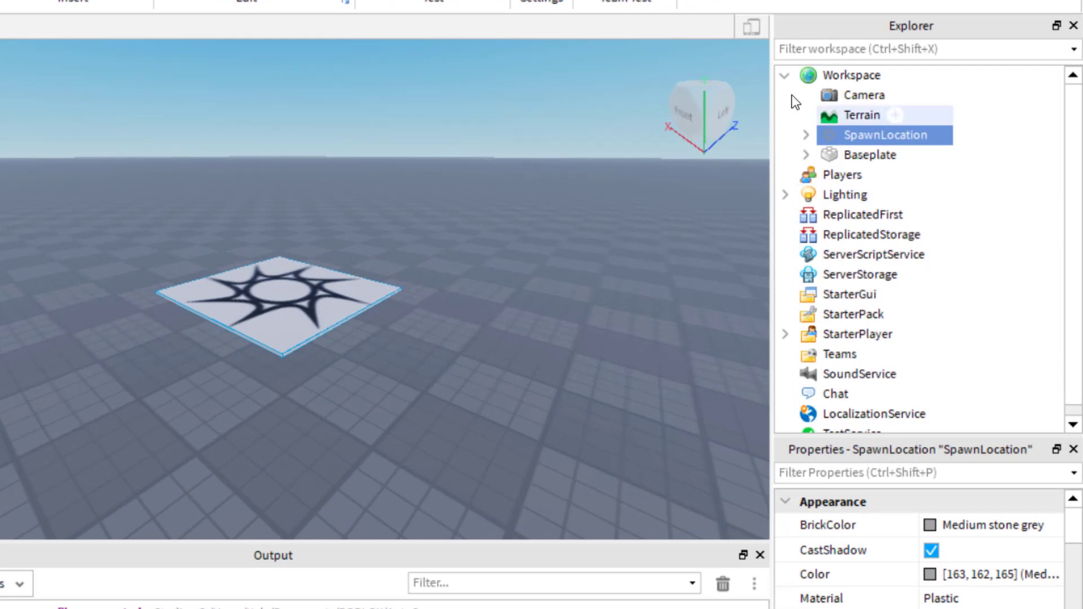
Expand Workspace in the Explorer and select SpawnLocation to list its properties.
{"action": "left_click", "coordinate": [786, 76]}
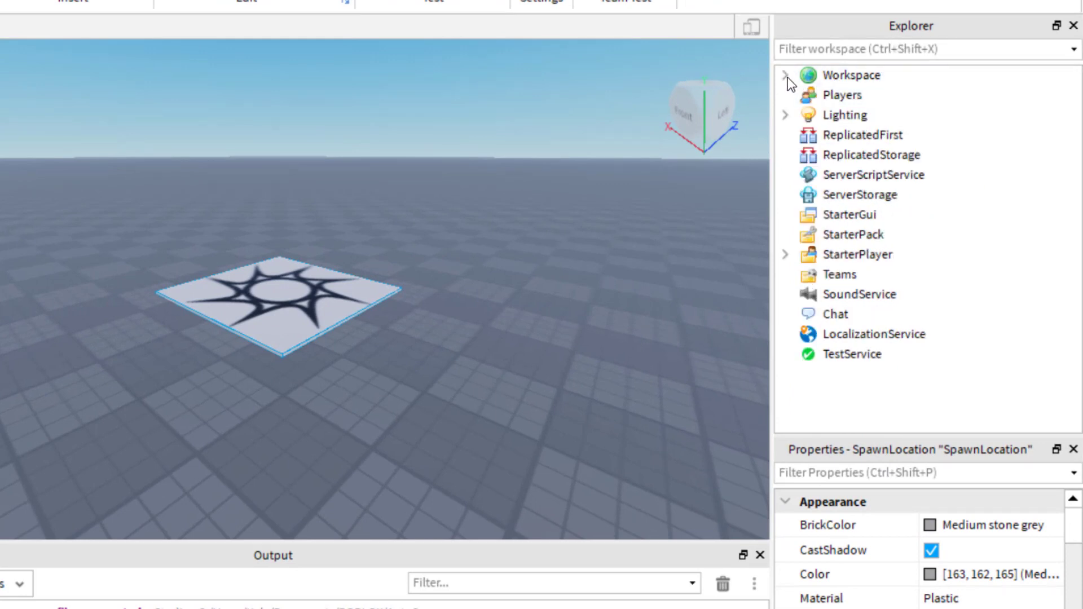
{"action": "left_click", "coordinate": [785, 75]}
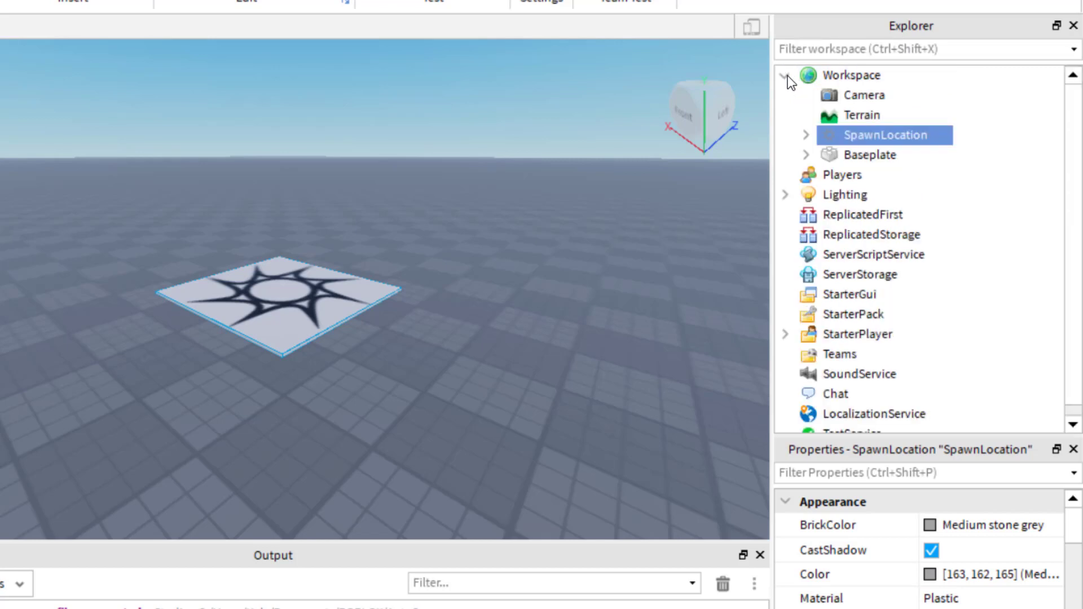
{"action": "mouse_move", "coordinate": [862, 143]}
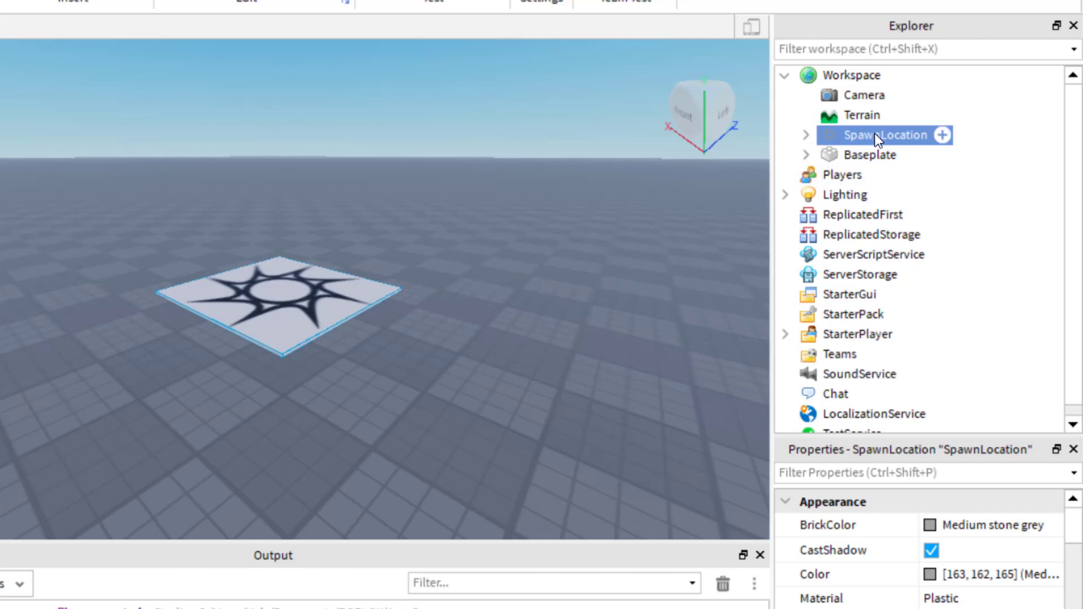
{"action": "double_click", "coordinate": [891, 135]}
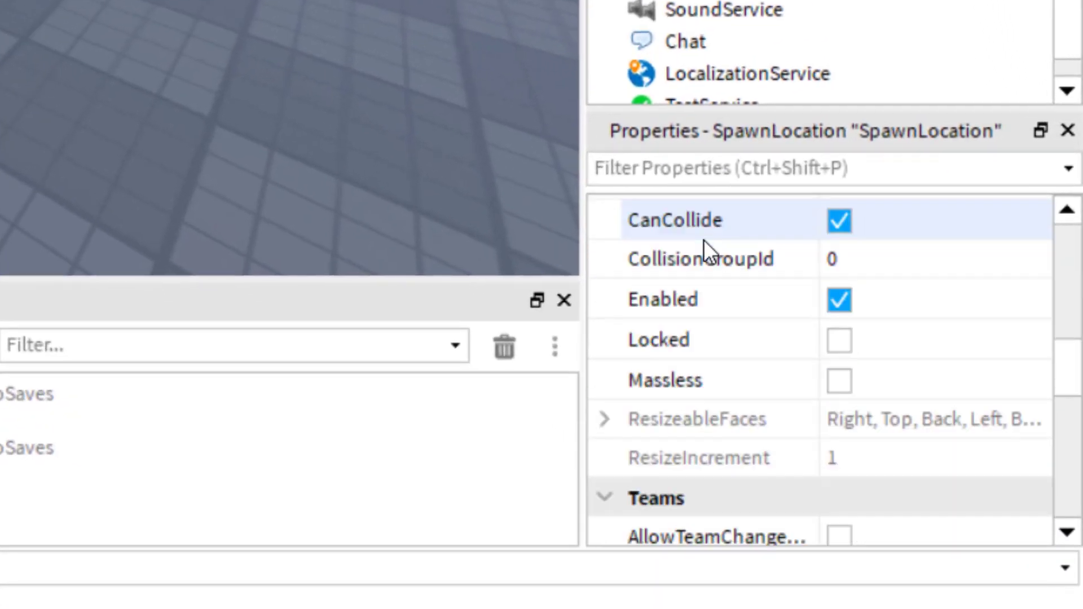
Scroll SpawnLocation's properties to the Forcefield Duration, currently 10.
{"action": "scroll", "scroll_direction": "down", "scroll_amount": 3}
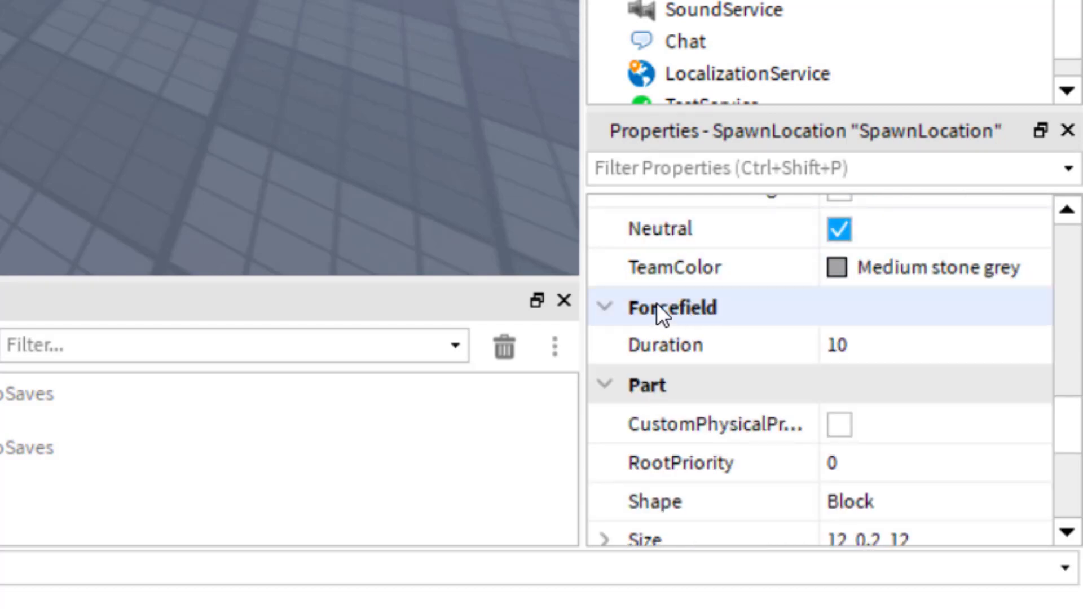
{"action": "mouse_move", "coordinate": [654, 329]}
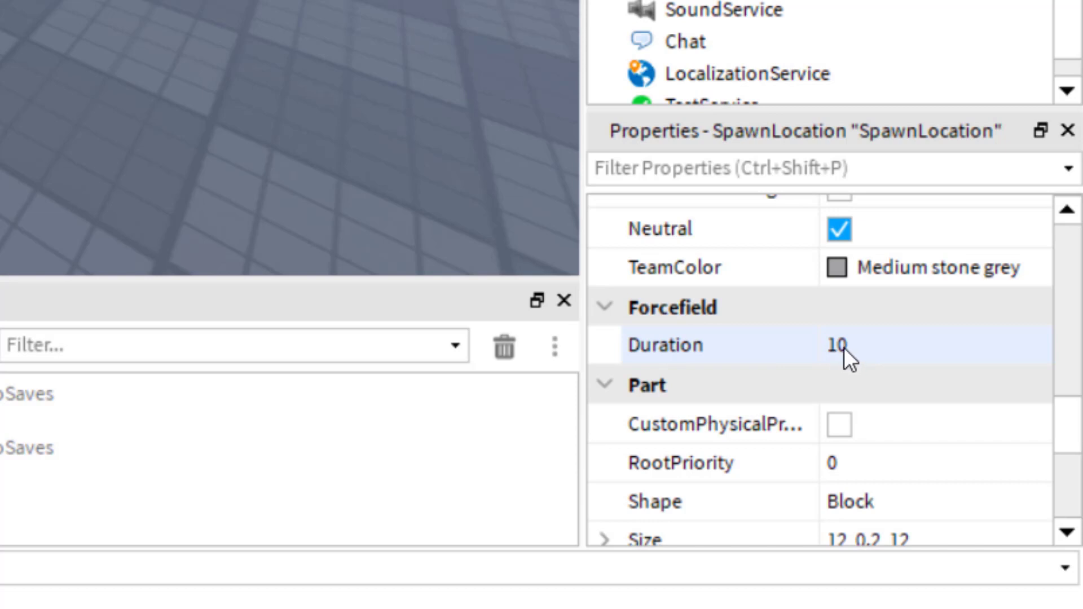
{"action": "mouse_move", "coordinate": [752, 340]}
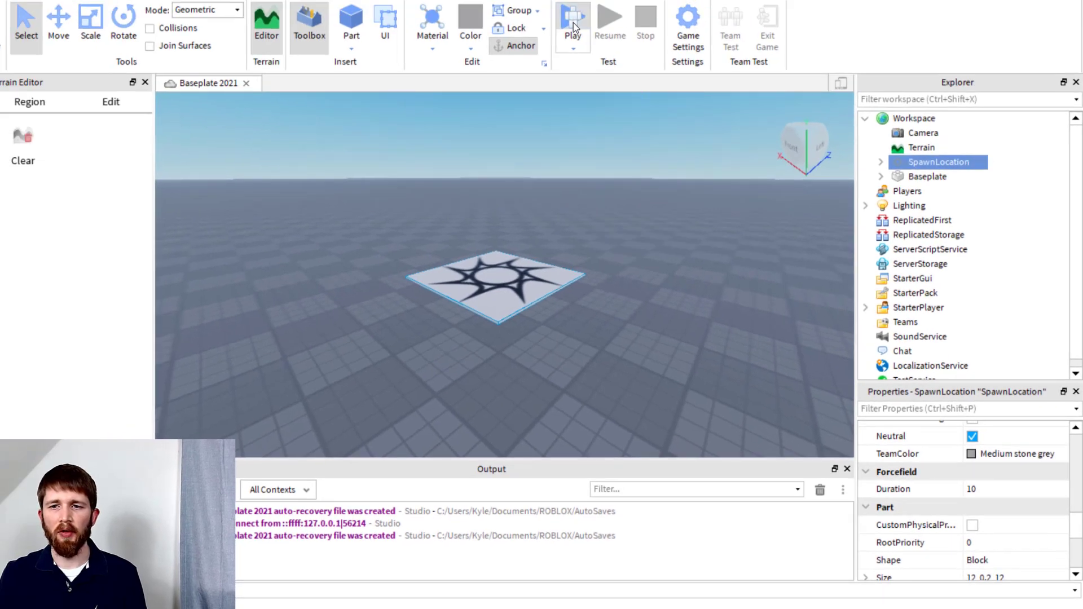
Playtest the Baseplate to see the avatar spawn inside a force field, then stop.
{"action": "left_click", "coordinate": [572, 17]}
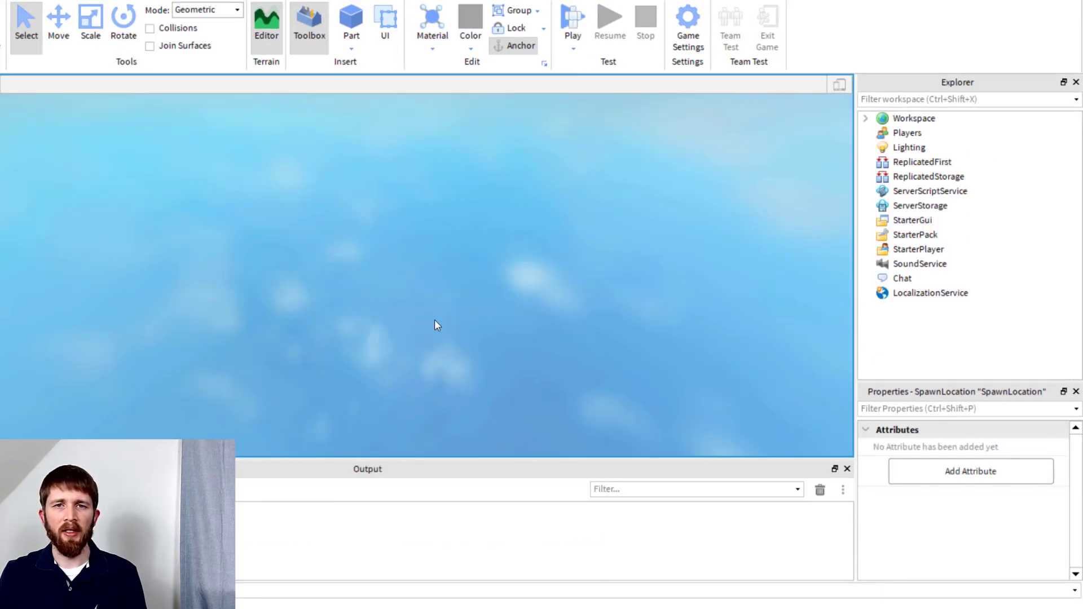
{"action": "left_click", "coordinate": [573, 27]}
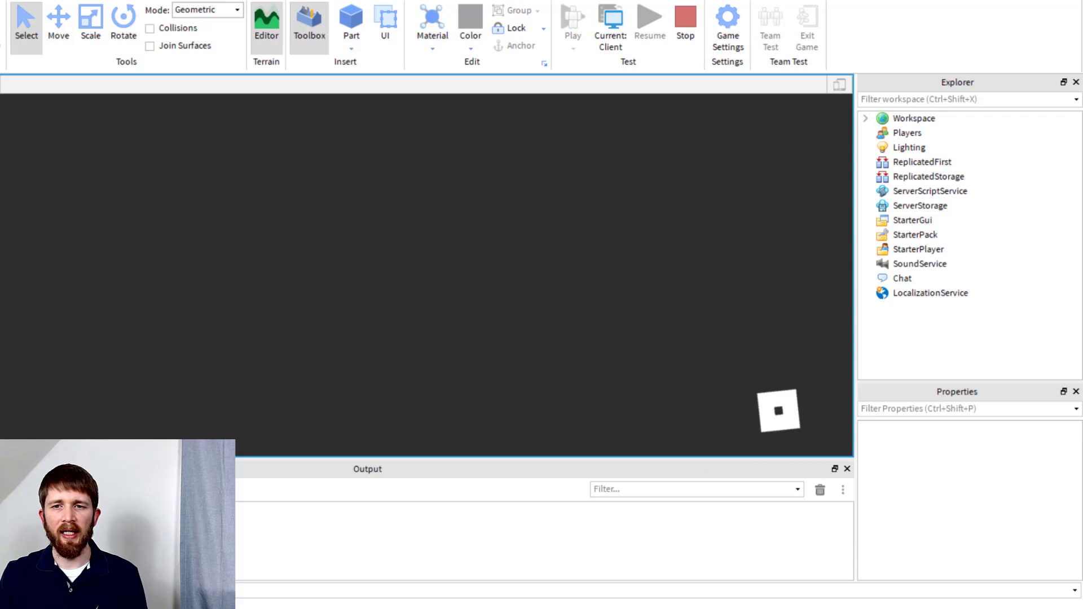
{"action": "left_click", "coordinate": [572, 17]}
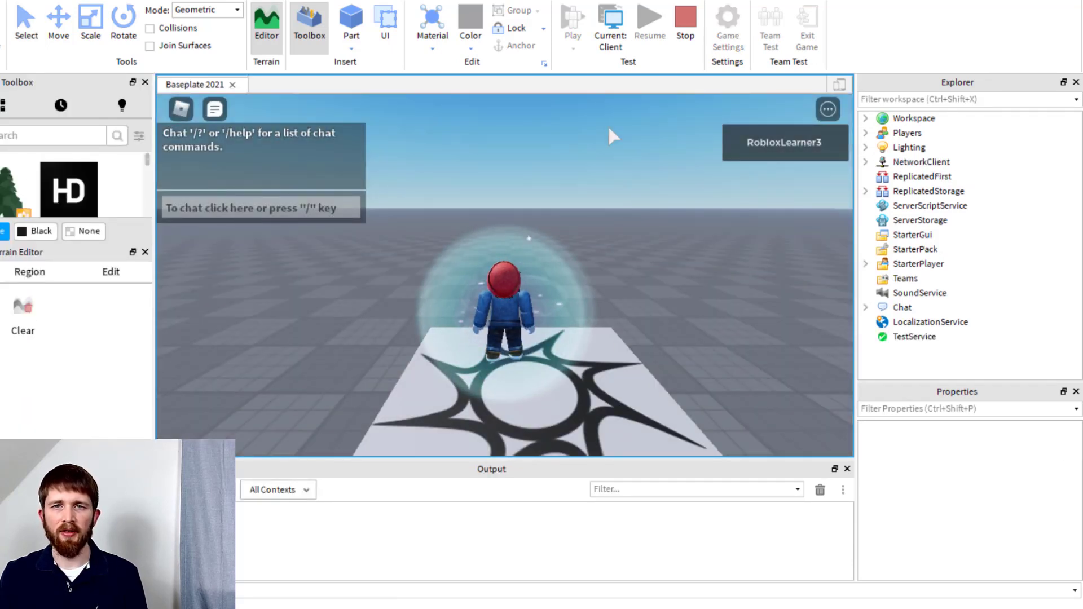
{"action": "left_click", "coordinate": [684, 22]}
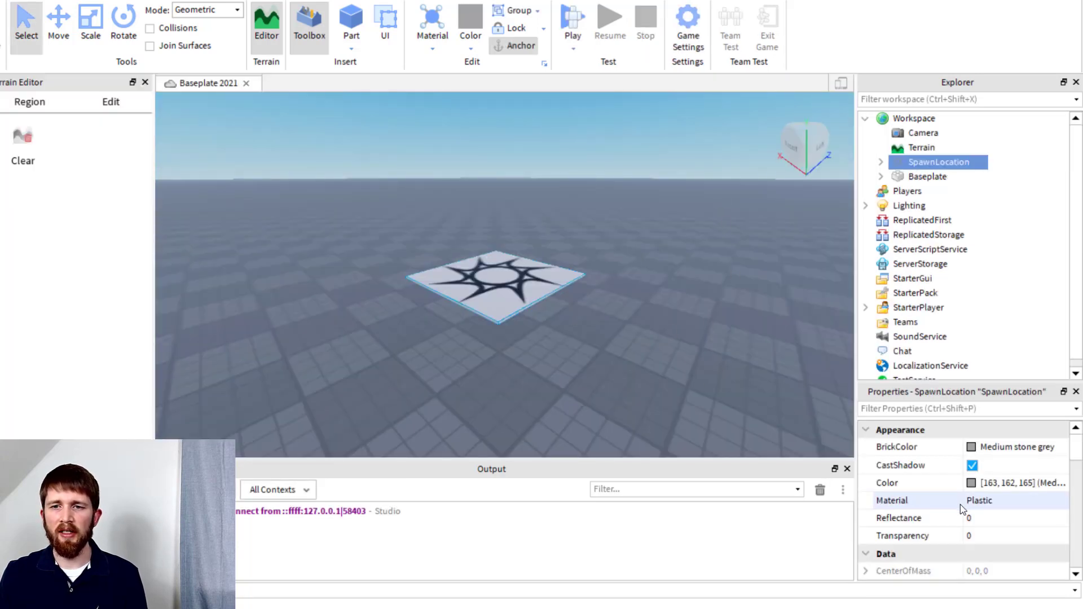
Set SpawnLocation's Forcefield Duration to 0.
{"action": "scroll", "scroll_direction": "down", "scroll_amount": 3}
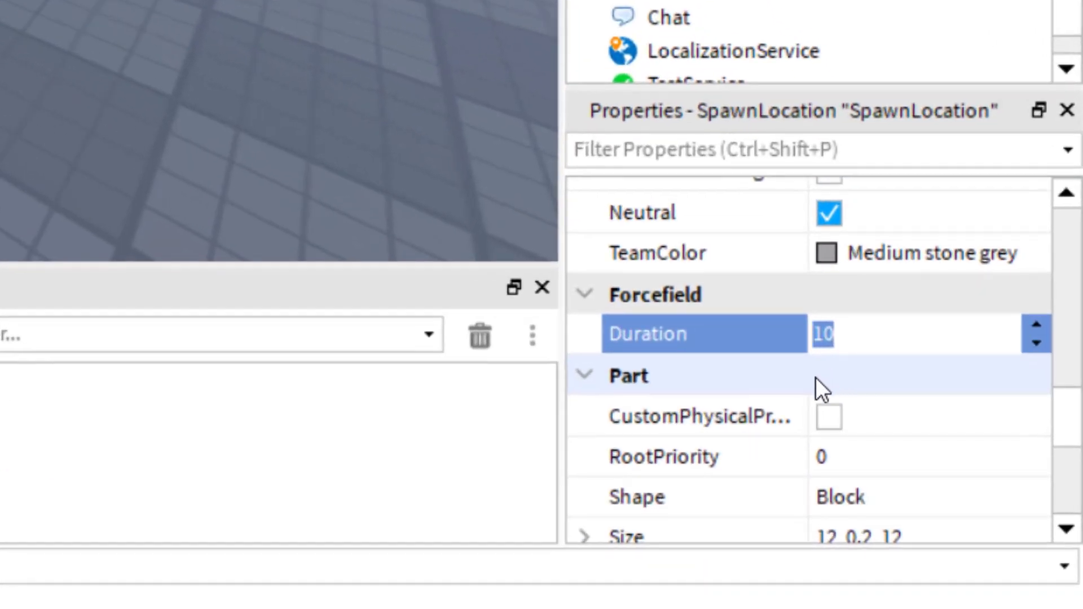
{"action": "type", "text": "0"}
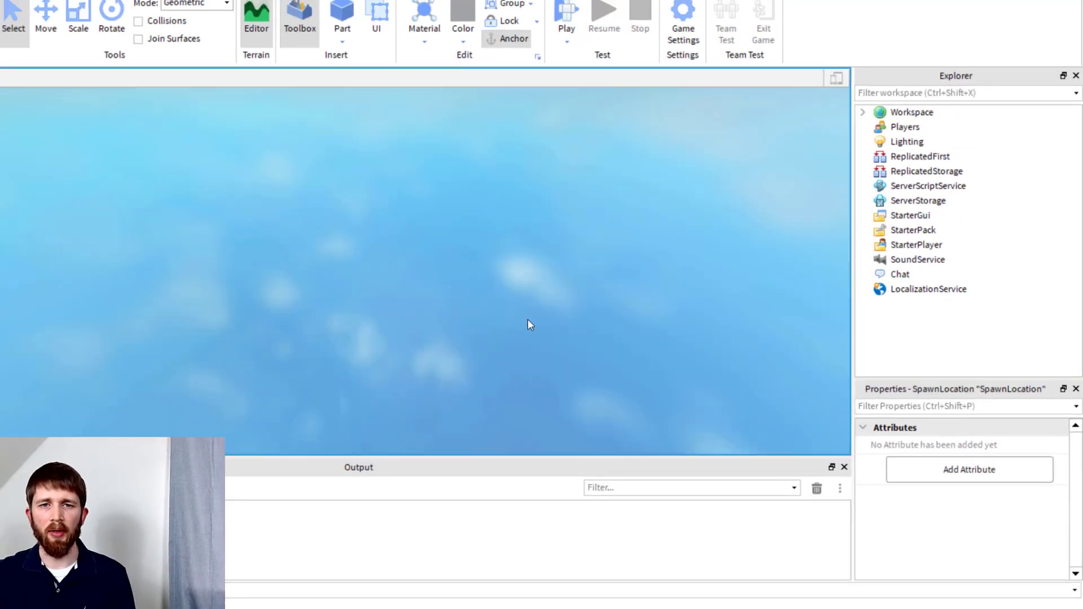
Playtest again to check the spawn has no force field, then return to editing.
{"action": "left_click", "coordinate": [565, 11]}
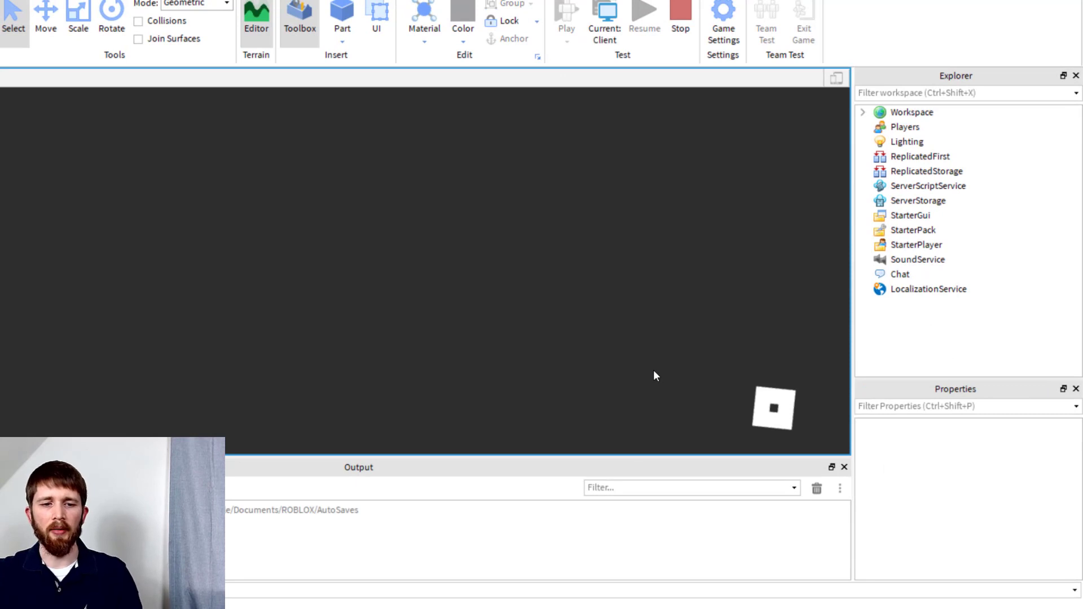
{"action": "left_click", "coordinate": [566, 13]}
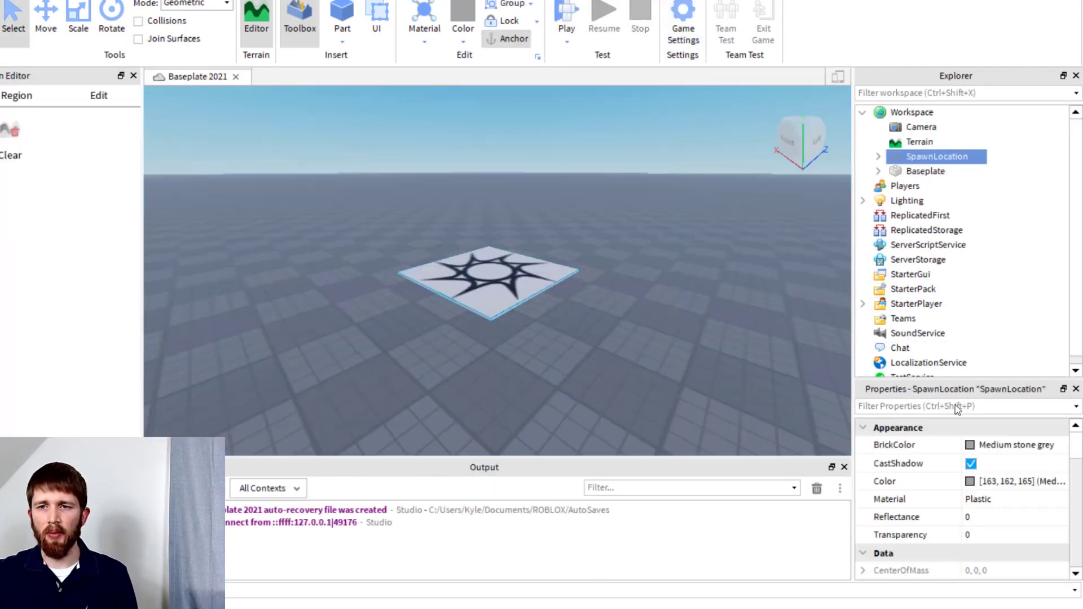
Scroll SpawnLocation's properties to confirm Forcefield Duration reads 0.
{"action": "scroll", "scroll_direction": "down", "scroll_amount": 3}
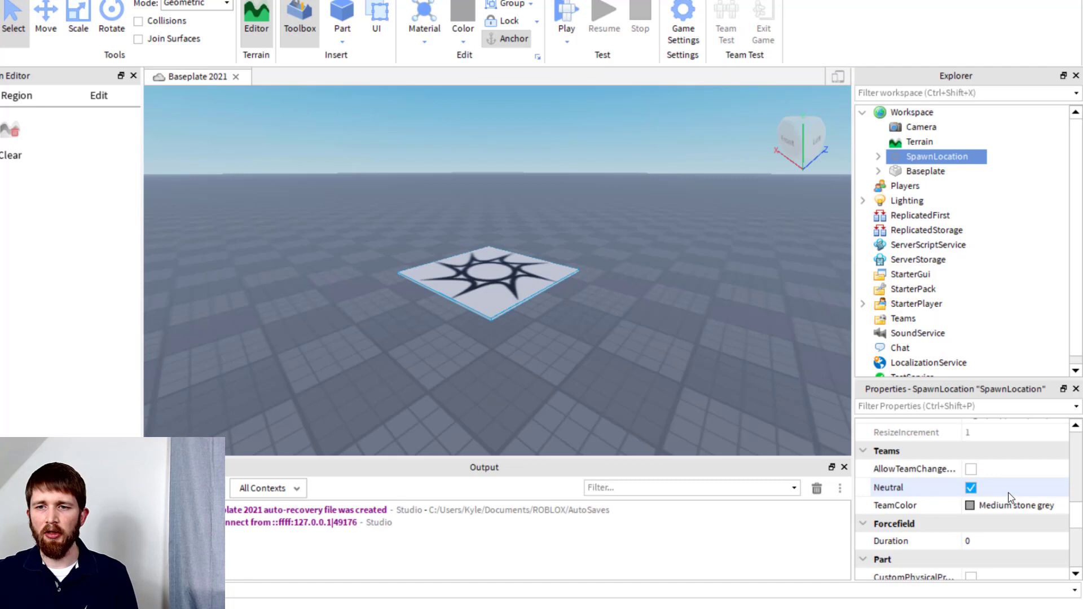
{"action": "scroll", "scroll_direction": "down", "scroll_amount": 3}
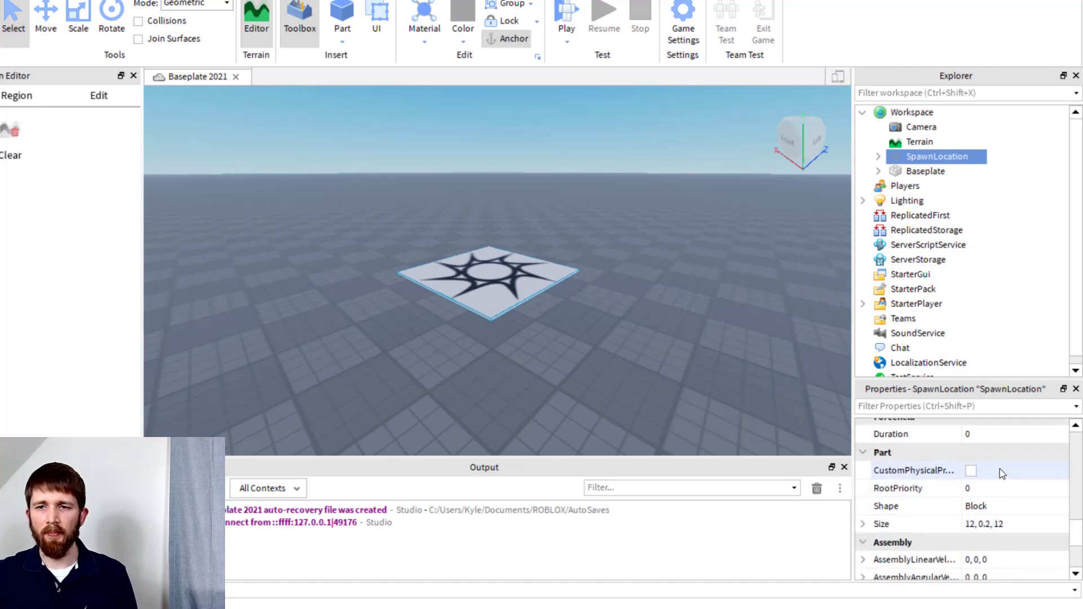